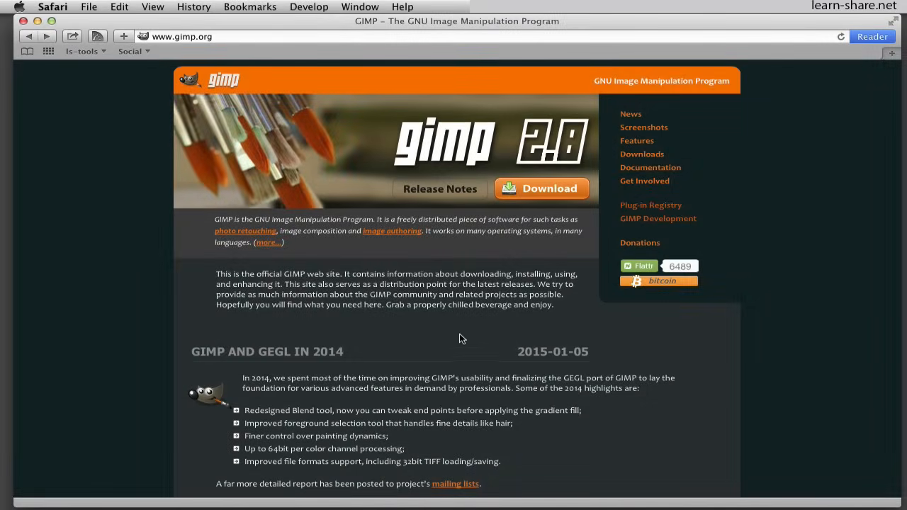
mouse_move(544, 204)
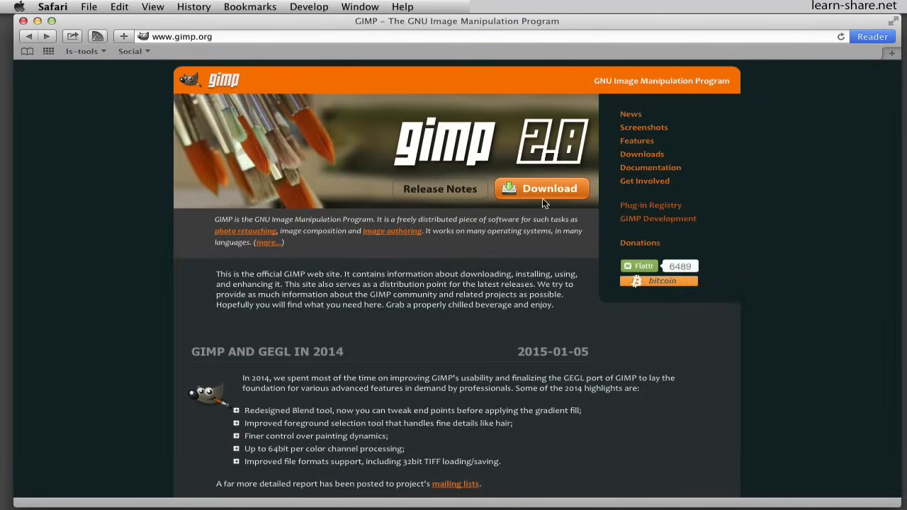
Open the GIMP Downloads page with the Mac OS X installer options from gimp.org
left_click(543, 189)
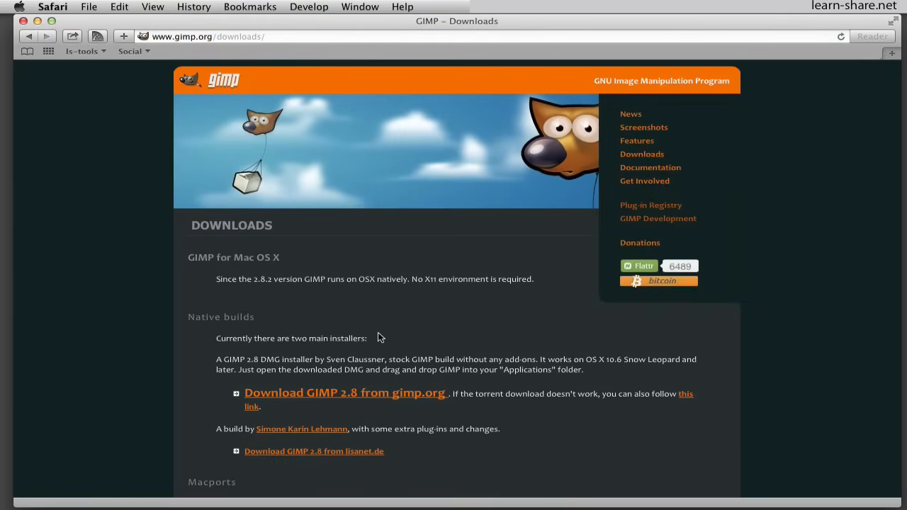
mouse_move(392, 416)
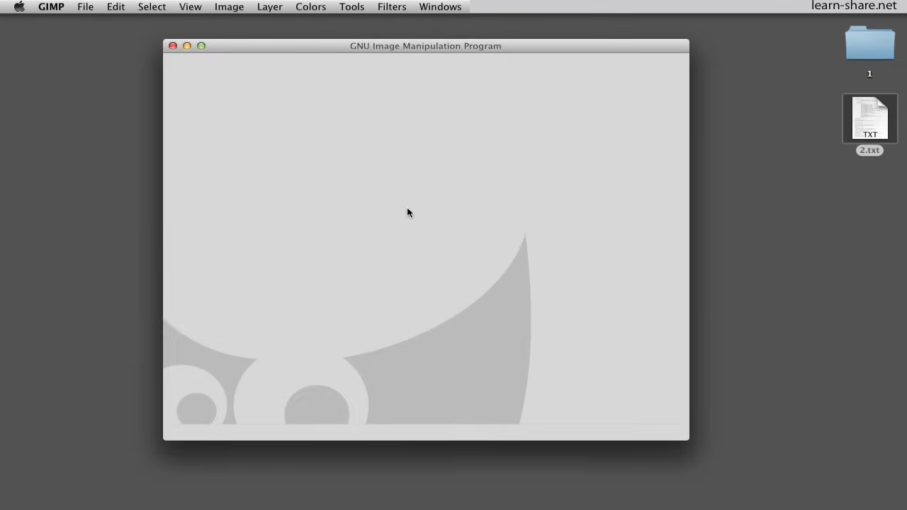
Open the five KodiBox images as layers into one 350×250 image
left_click(85, 6)
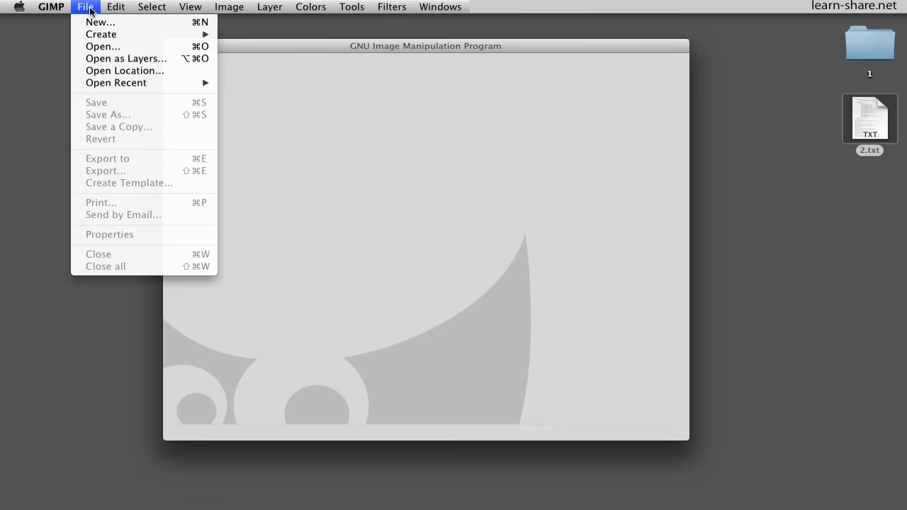
mouse_move(126, 63)
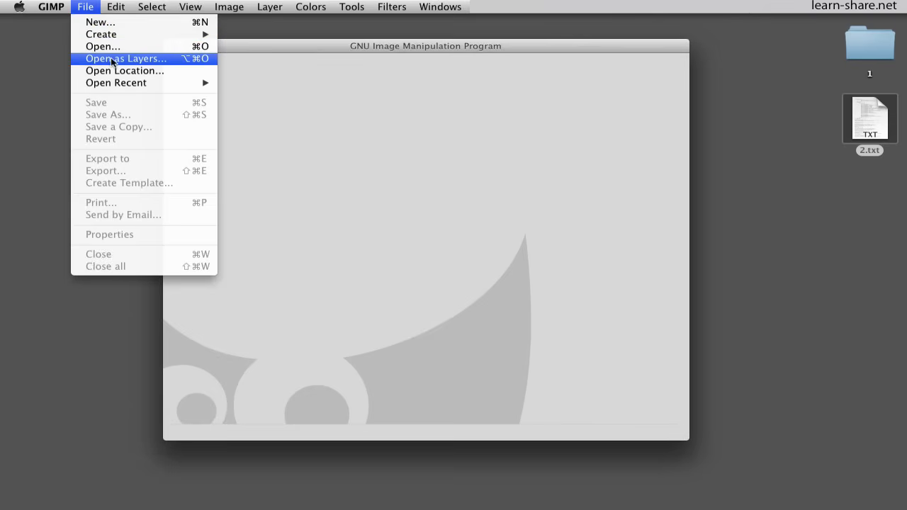
left_click(102, 46)
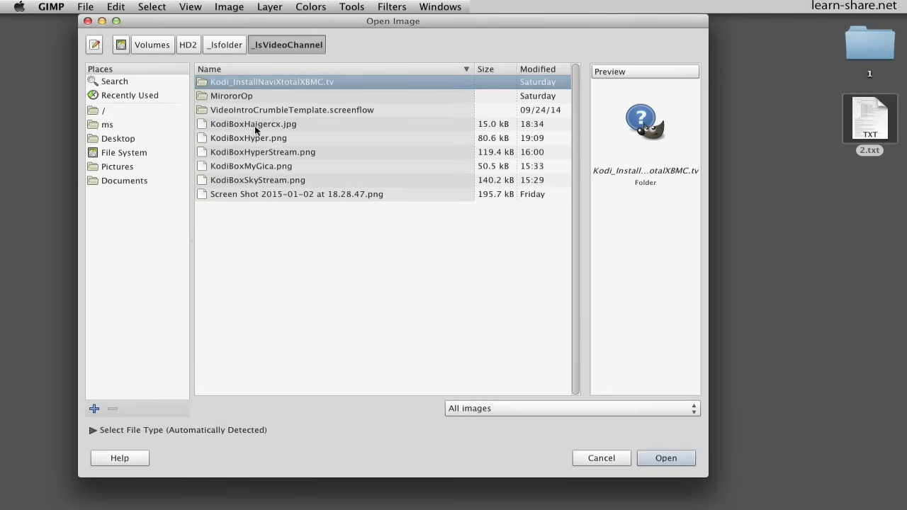
left_click(257, 180)
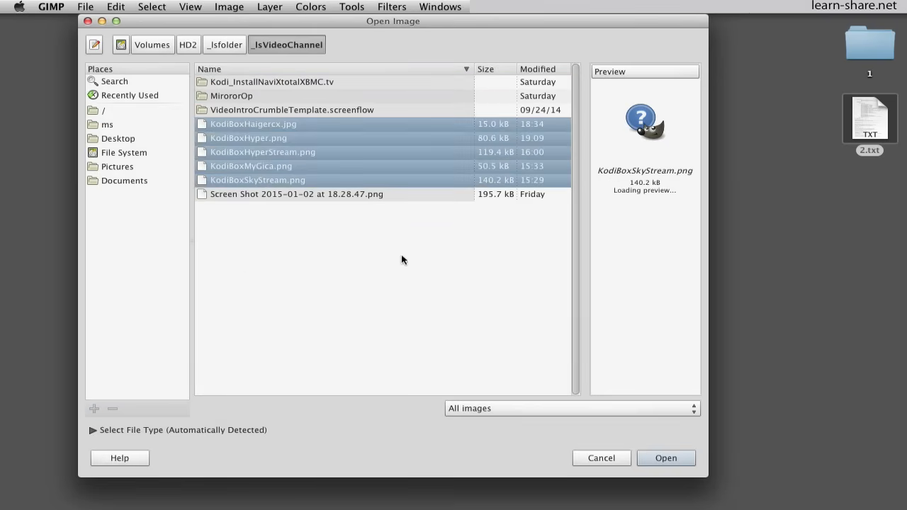
left_click(666, 458)
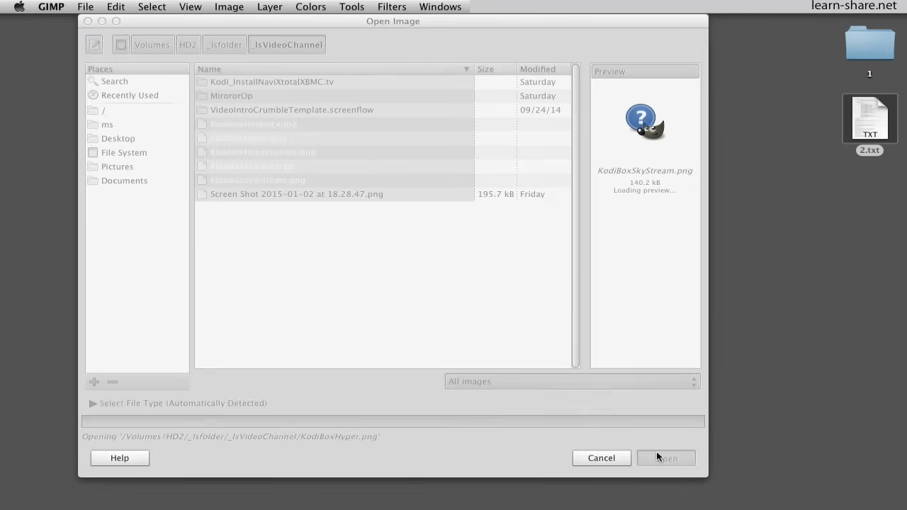
left_click(666, 457)
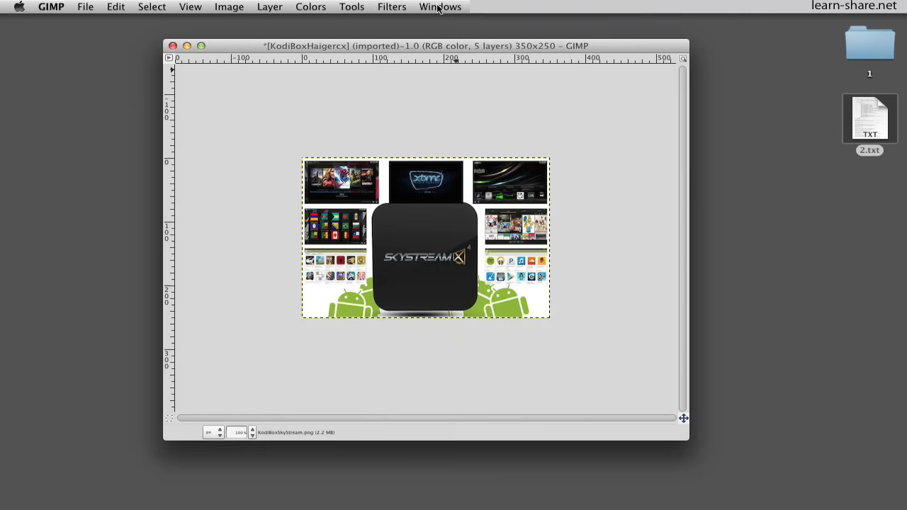
Show the Layers panel listing the five Kodi box layers and move it to the left
left_click(452, 7)
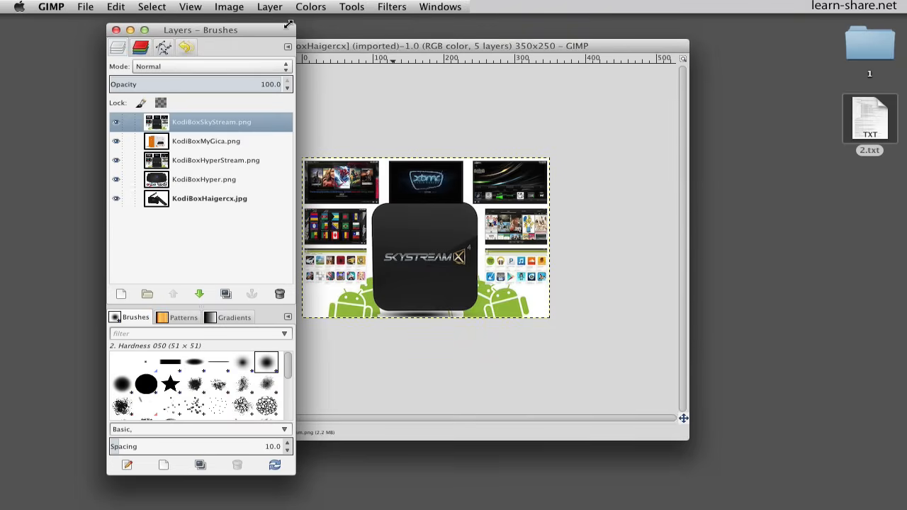
left_click_drag(200, 29, 101, 27)
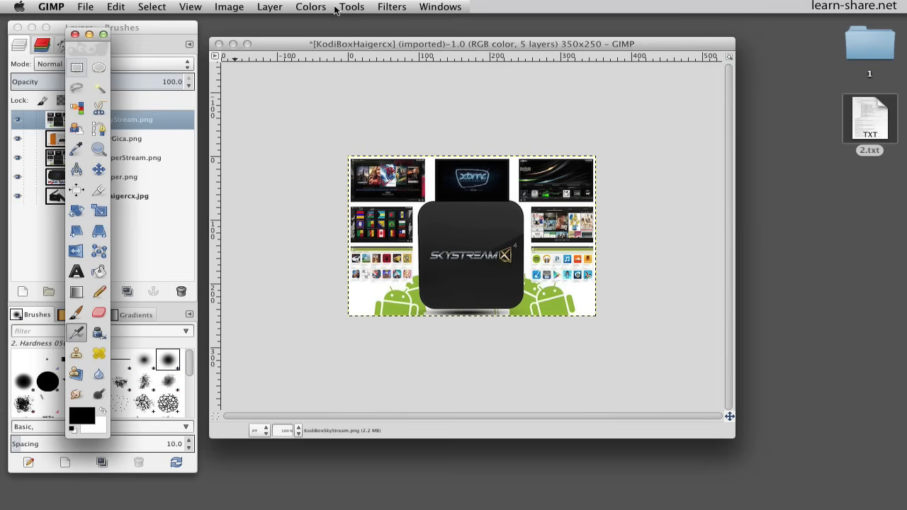
Scale the KodiBoxSkyStream layer to 350 × 250 px using a height of 250
left_click(350, 6)
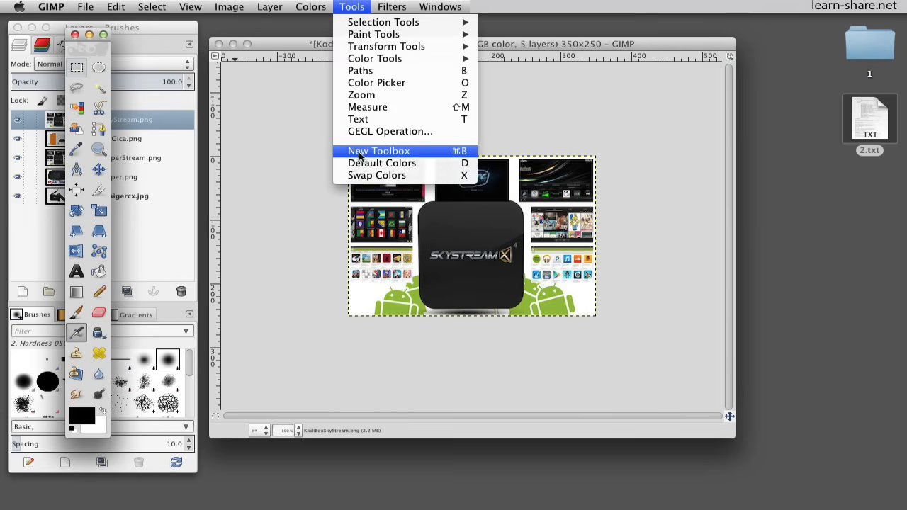
mouse_move(77, 233)
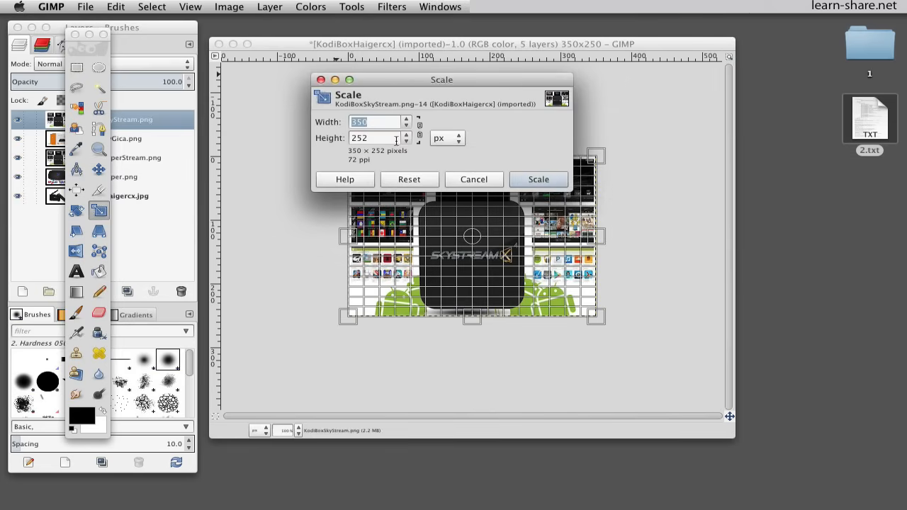
type("250")
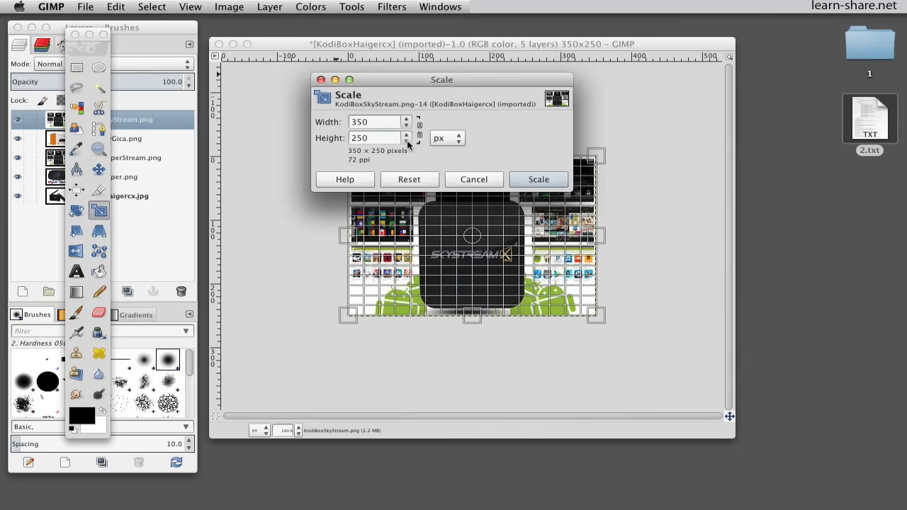
left_click(538, 180)
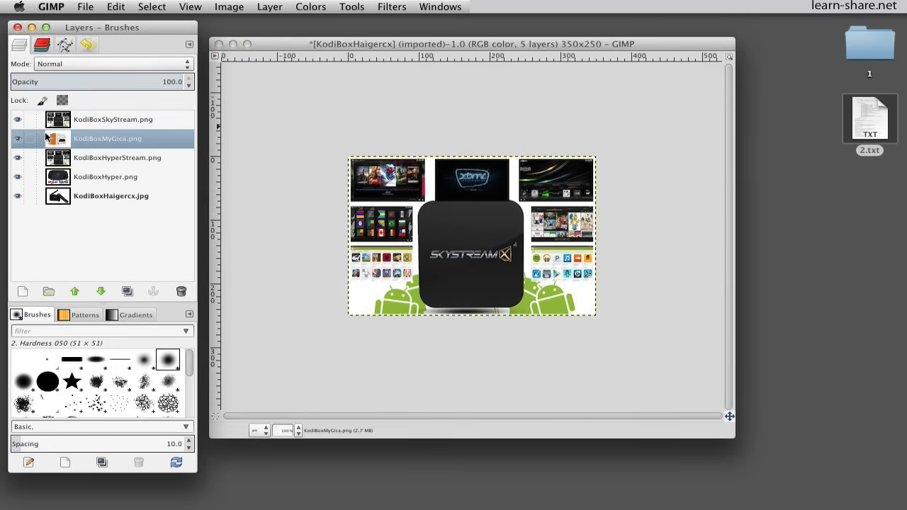
Toggle layer visibility, select another layer, and cancel the Scale Layer dialog without resizing
left_click(16, 119)
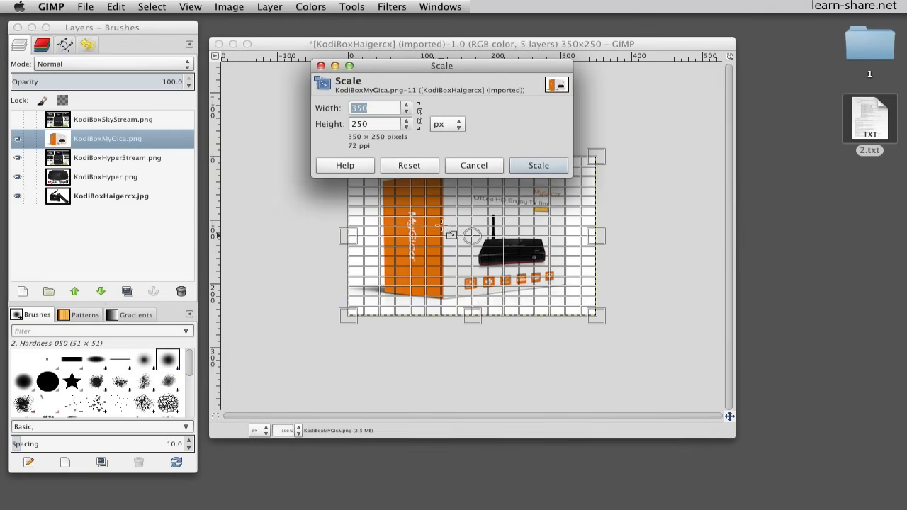
left_click(117, 158)
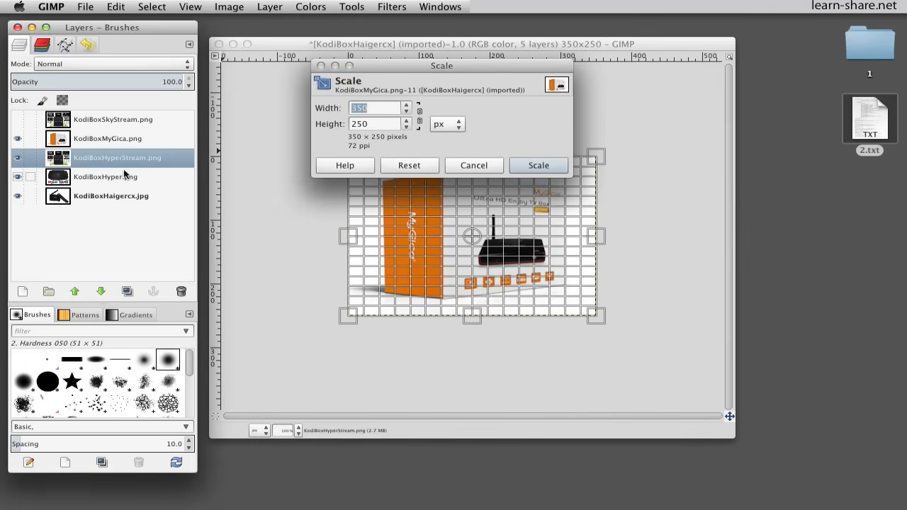
left_click(112, 196)
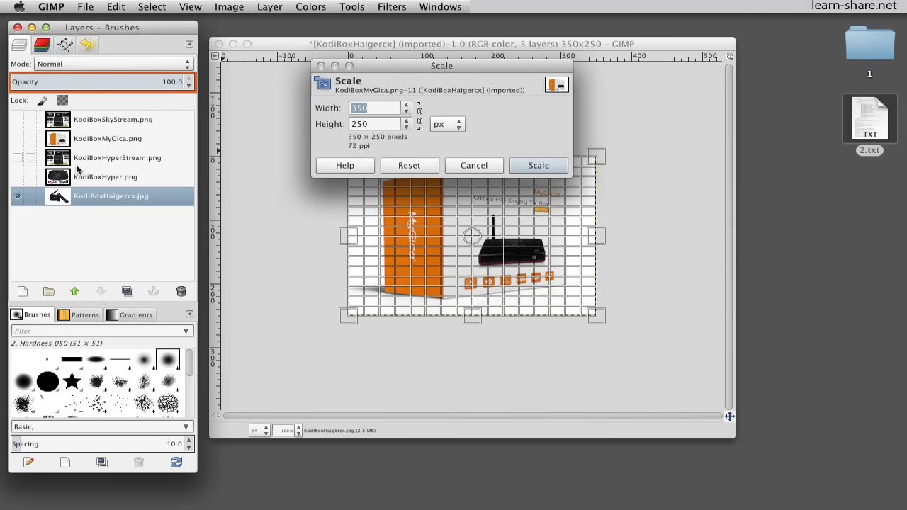
left_click(407, 121)
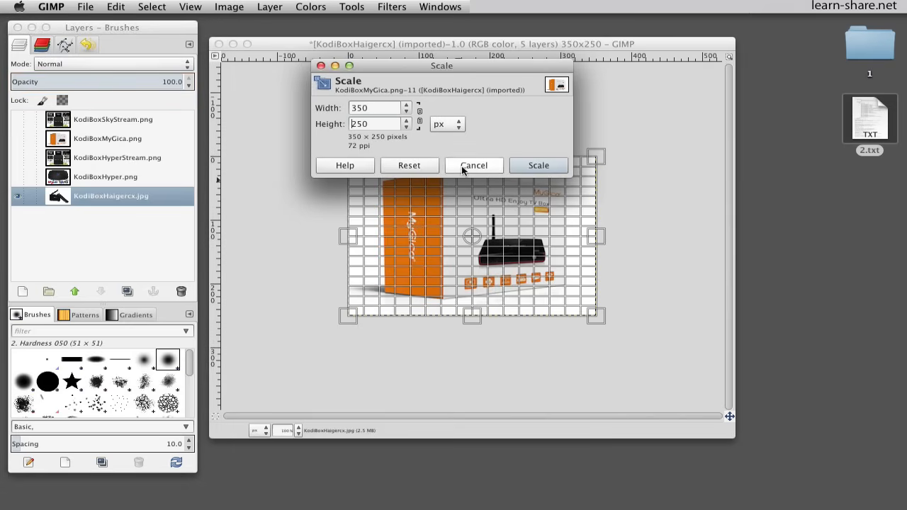
left_click(474, 165)
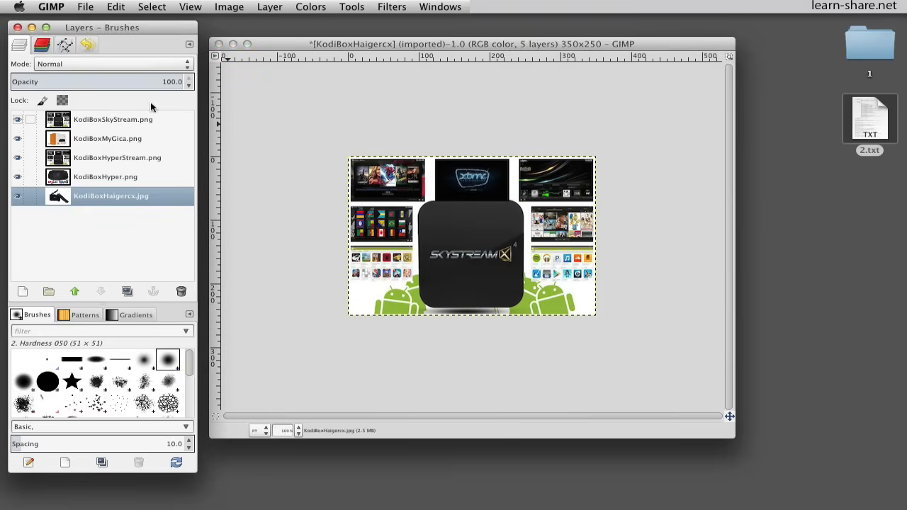
left_click(110, 6)
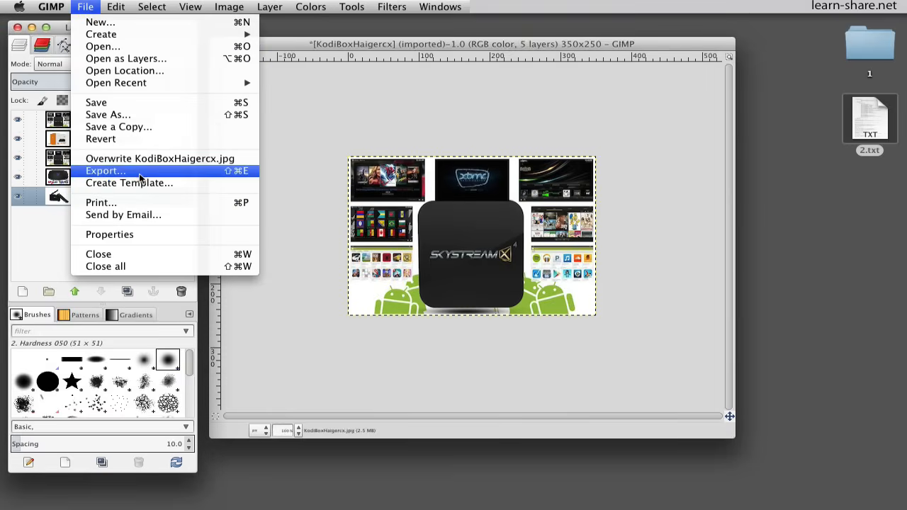
Export as a GIF image named 777.gif in the _lsVideoChannel folder
left_click(105, 171)
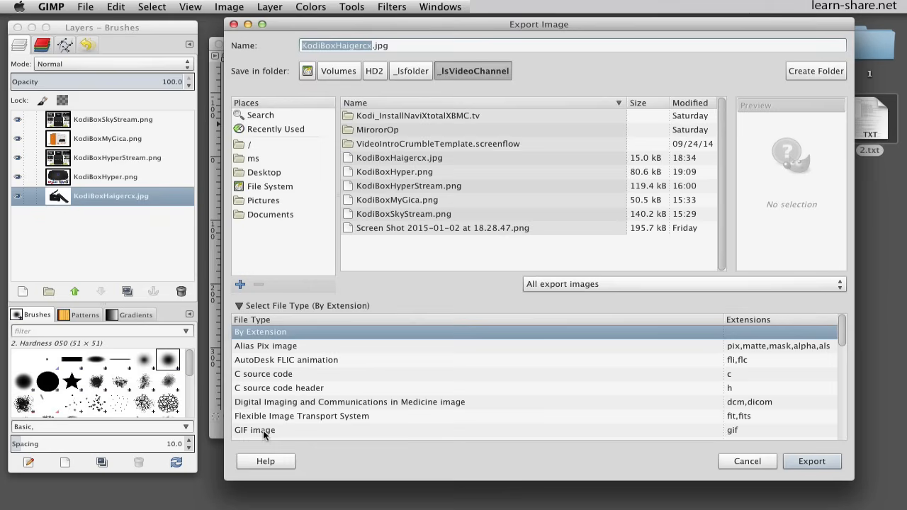
left_click(254, 430)
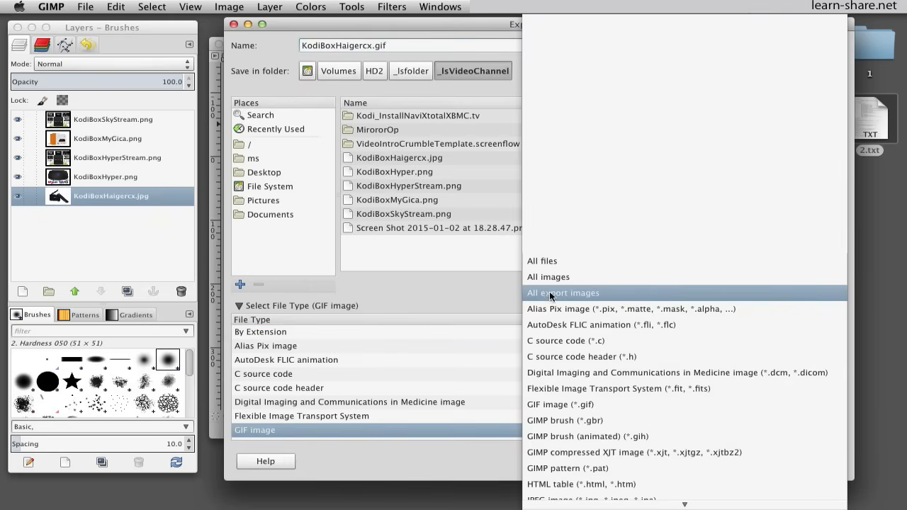
mouse_move(531, 293)
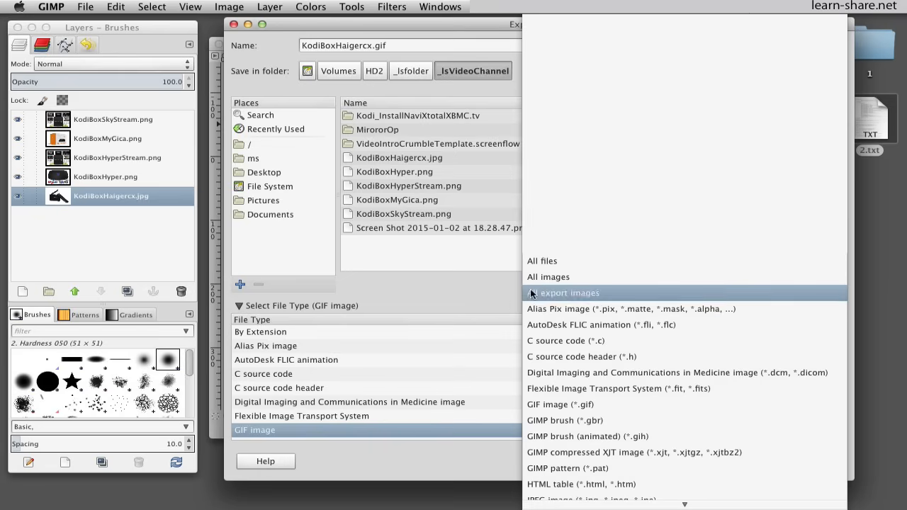
mouse_move(543, 279)
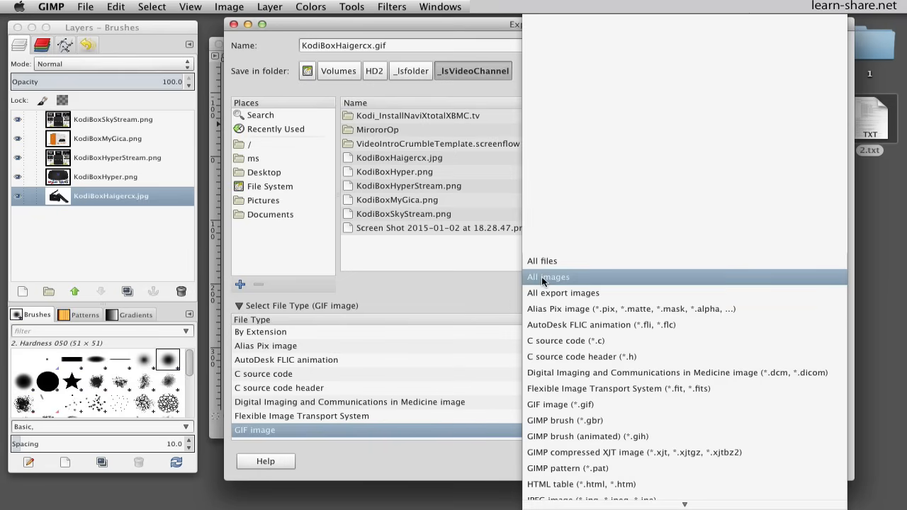
left_click(548, 277)
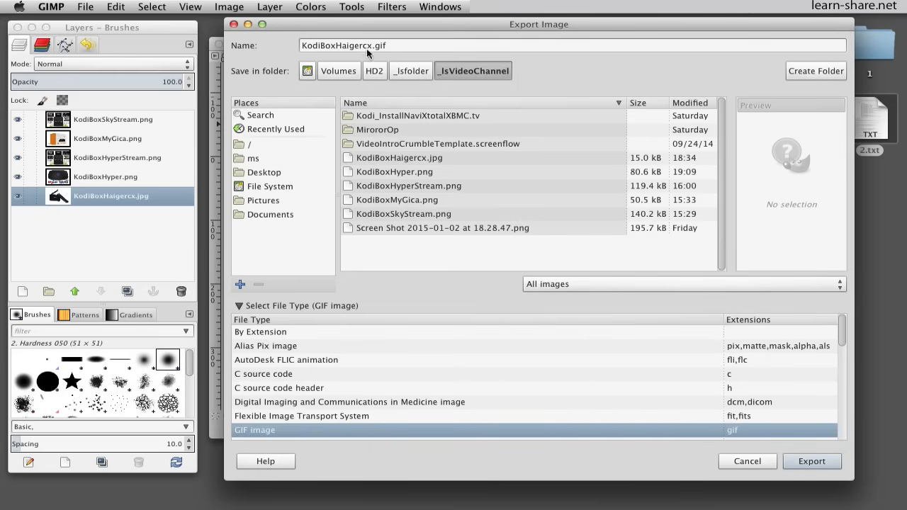
double_click(340, 44)
type("777")
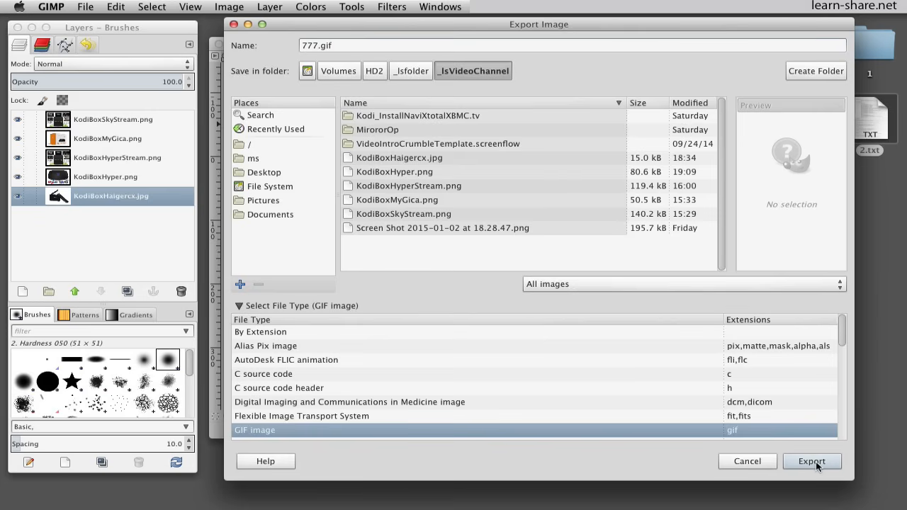
left_click(812, 462)
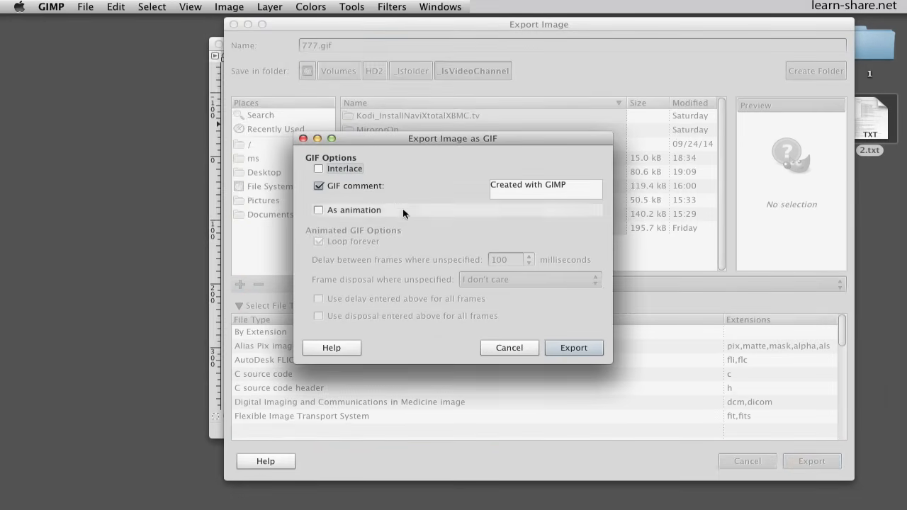
Export 777.gif as a looping animation with 3000 ms frame delay and no GIF comment
left_click(318, 186)
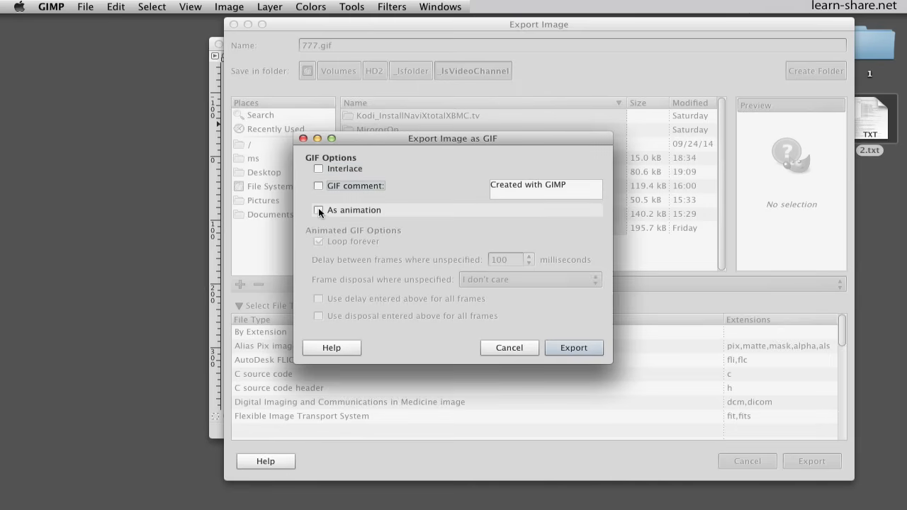
left_click(319, 210)
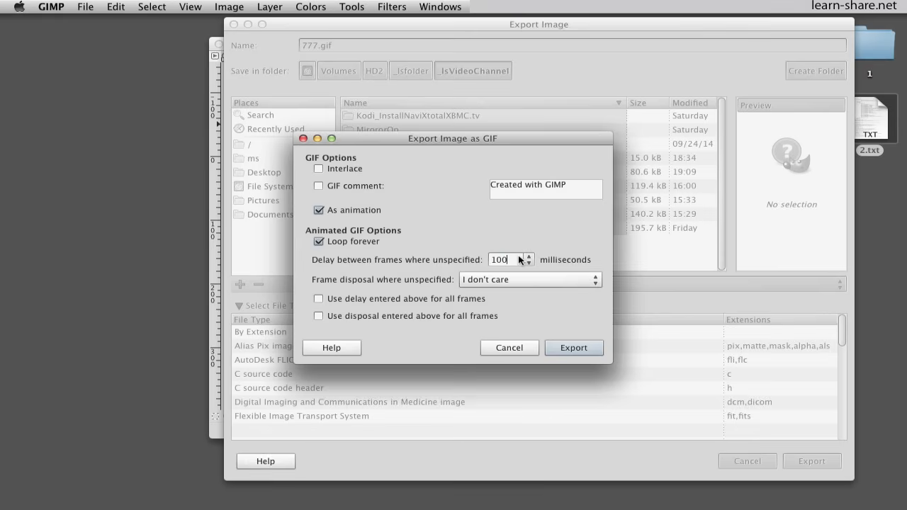
type("3")
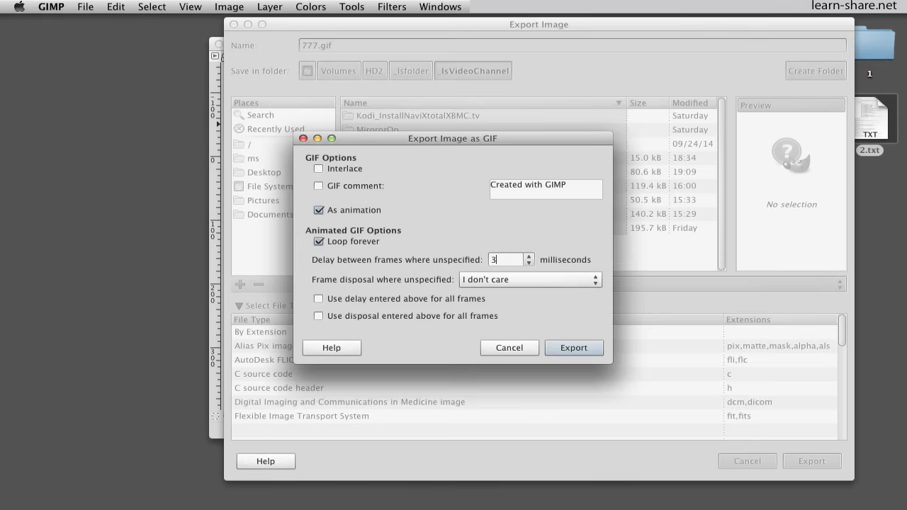
type("000")
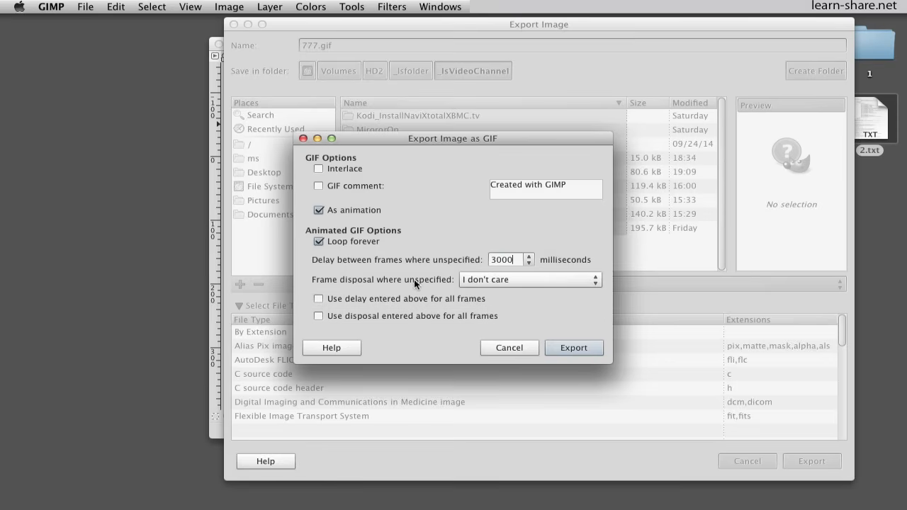
left_click(574, 348)
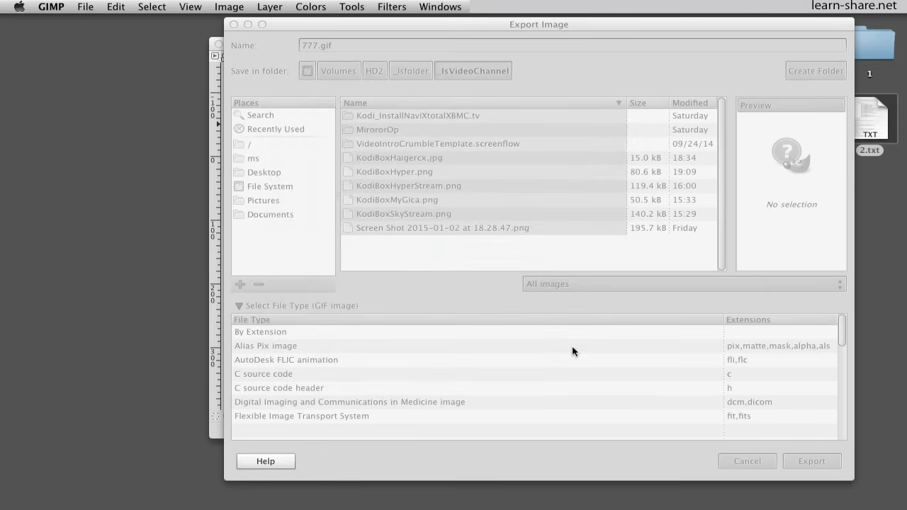
left_click(811, 461)
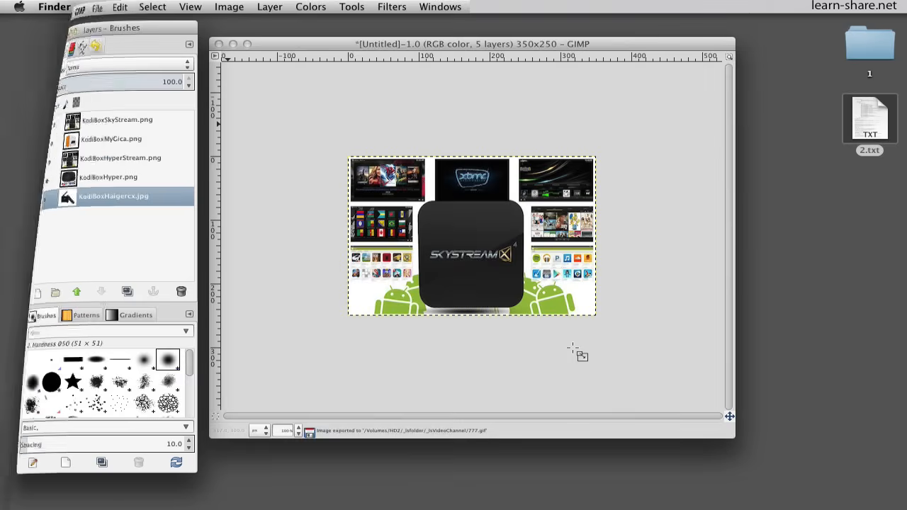